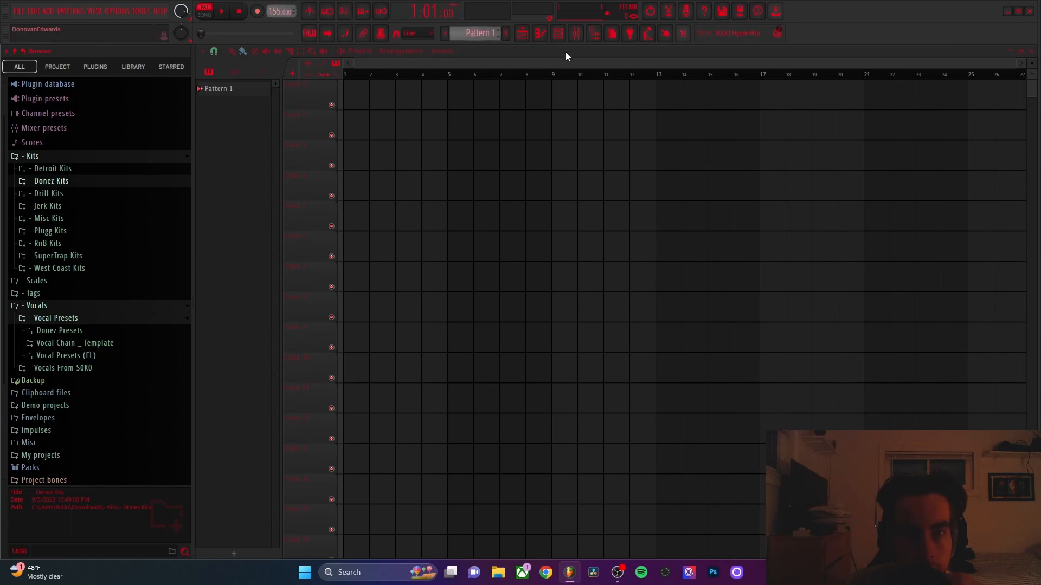
Add a Sampler channel loaded with the Electric sample from Packs > Instruments
left_click(233, 554)
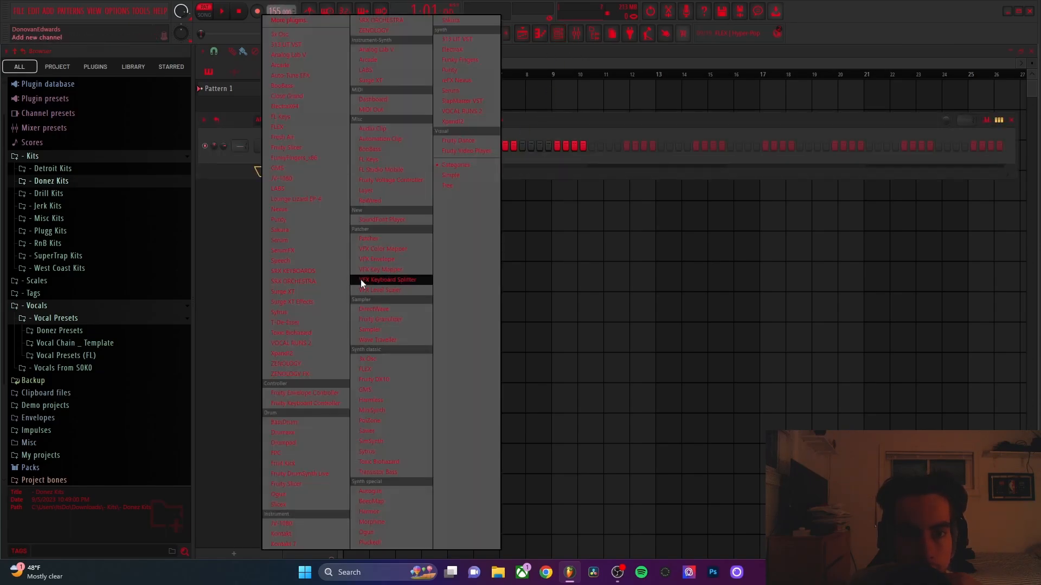
mouse_move(569, 129)
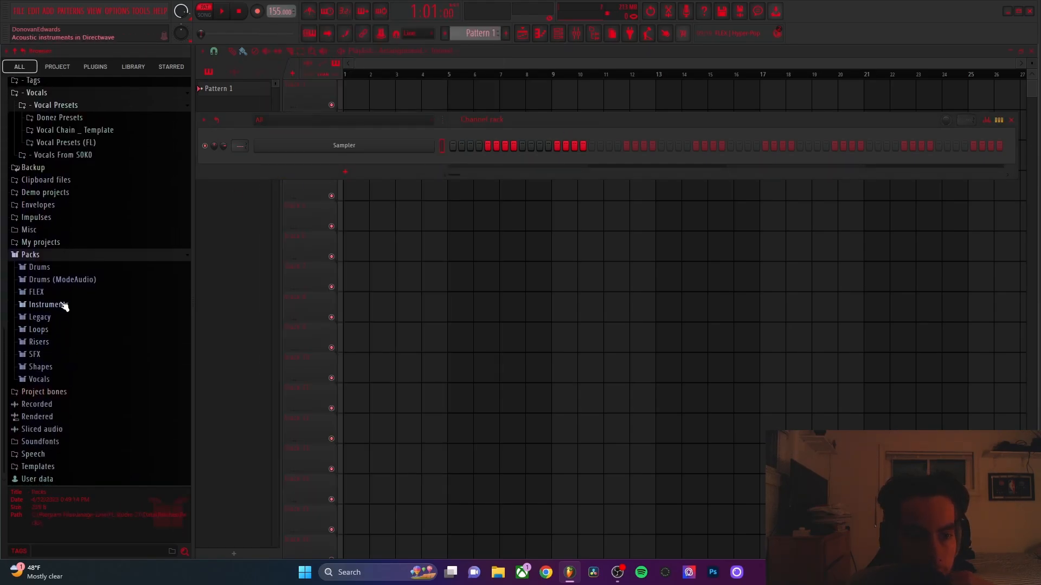
left_click(49, 304)
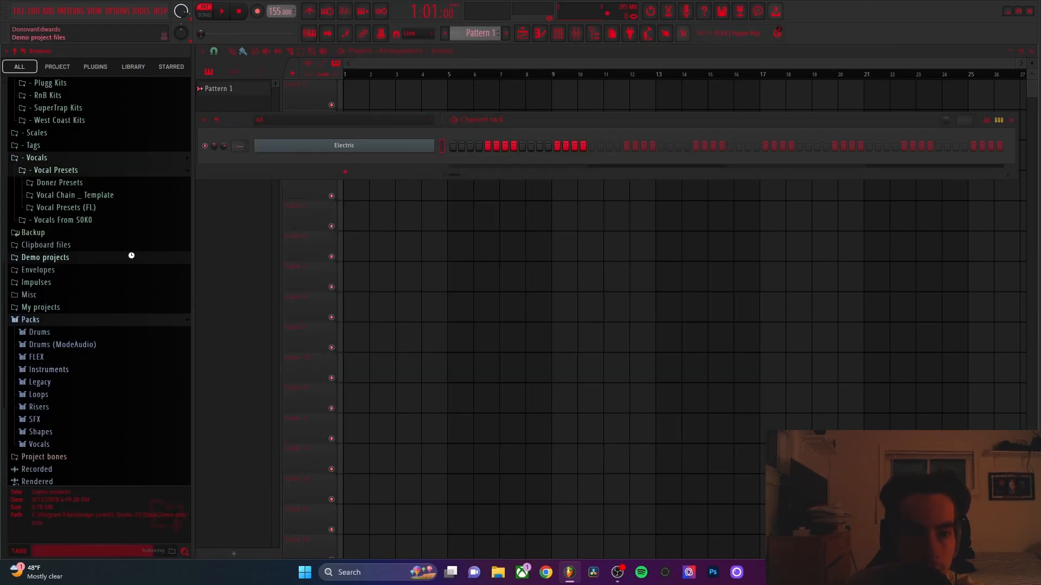
left_click(45, 257)
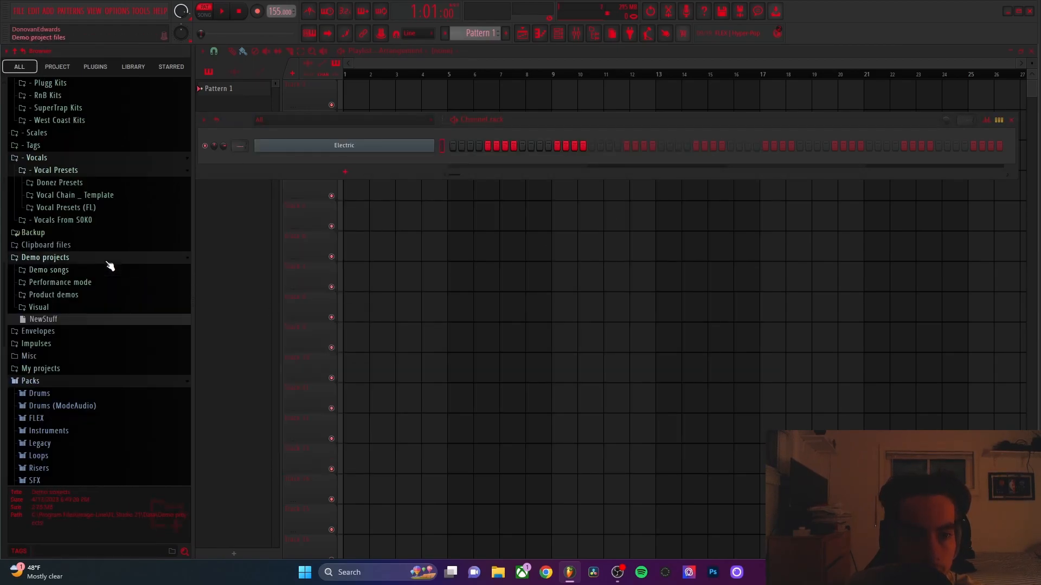
Draw sustained C#5–G#5 chords over four bars in the Electric piano roll
right_click(344, 145)
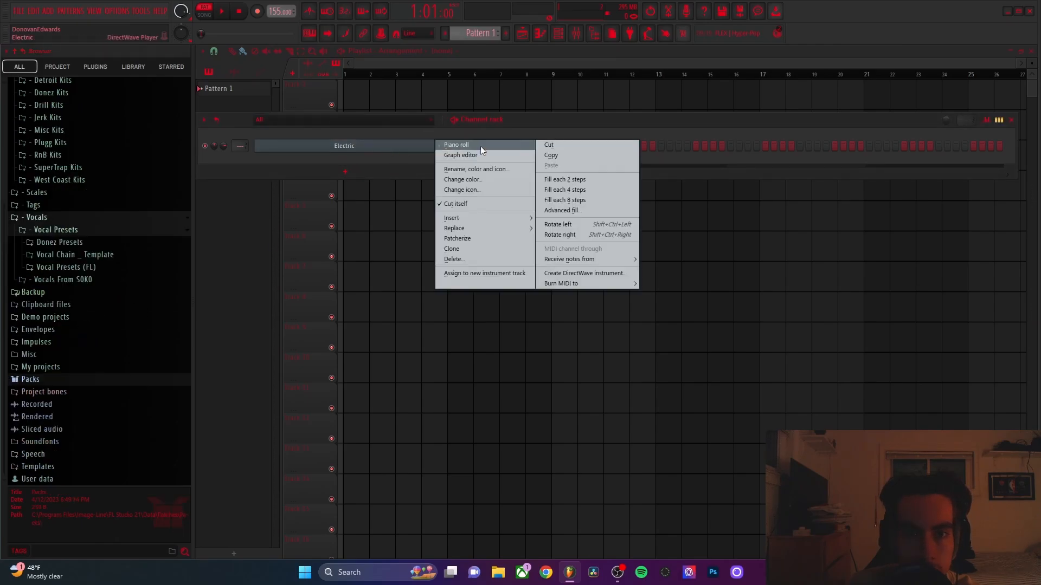
left_click(456, 144)
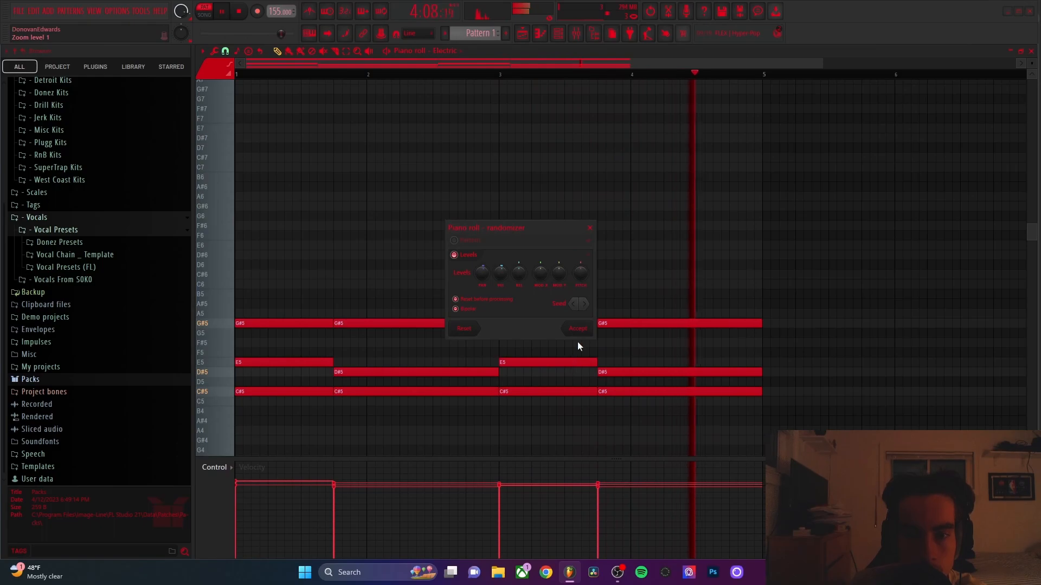
left_click(576, 329)
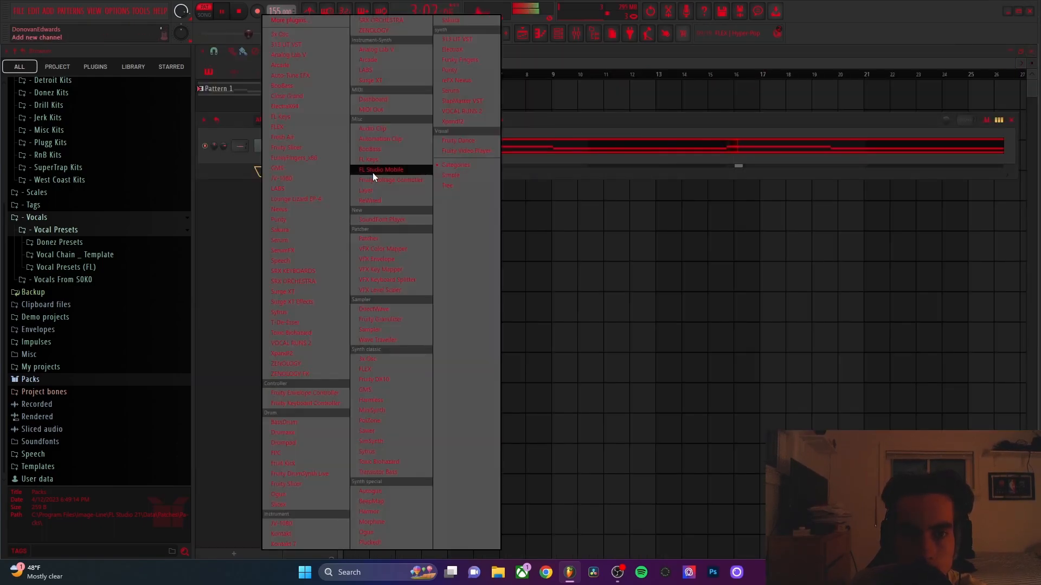
mouse_move(295, 64)
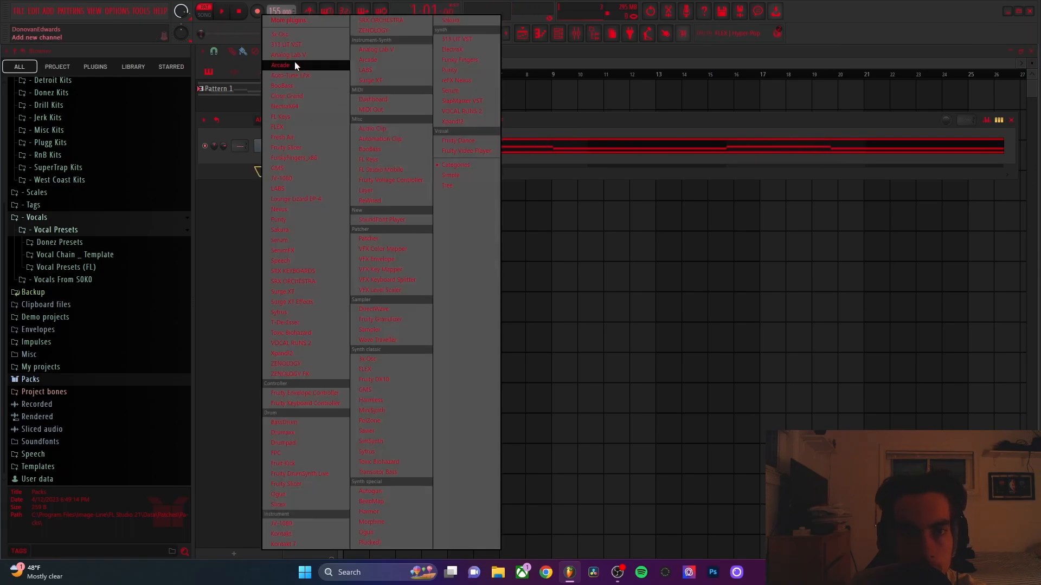
Add a BooBass channel and draw short bass notes on C#5, G#4, D#5 and E5
left_click(374, 308)
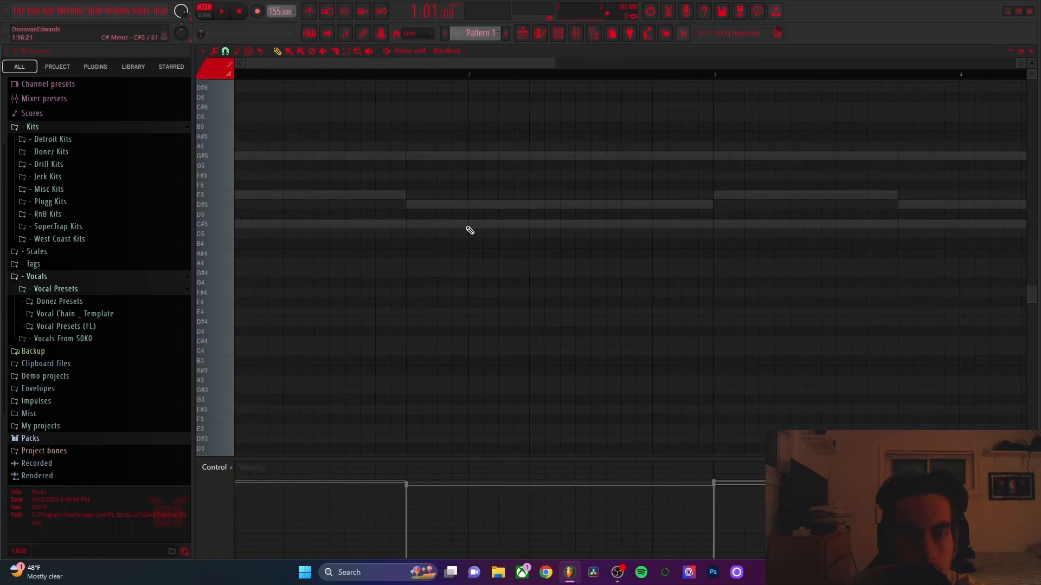
left_click(265, 228)
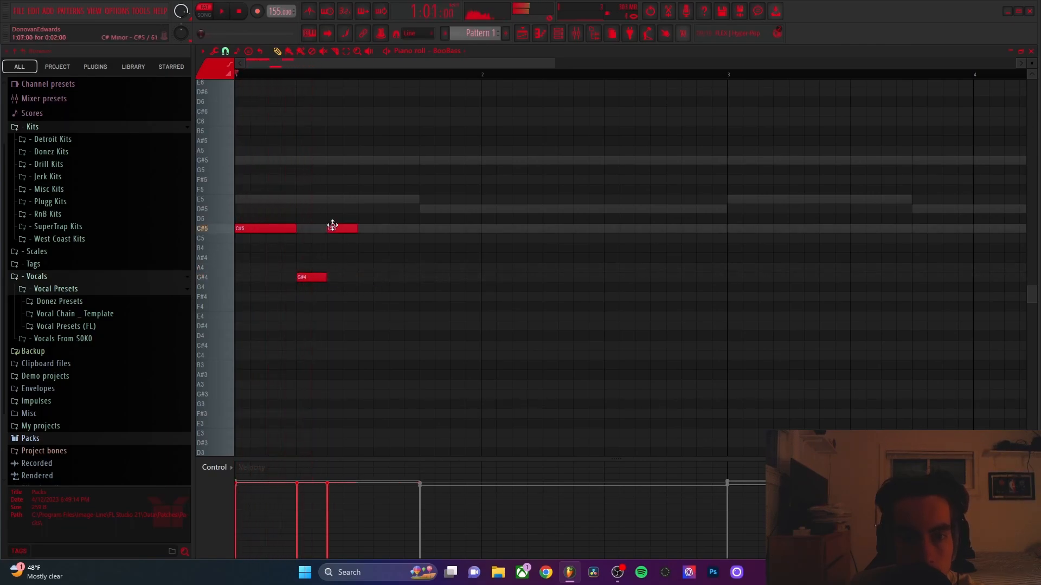
left_click(372, 198)
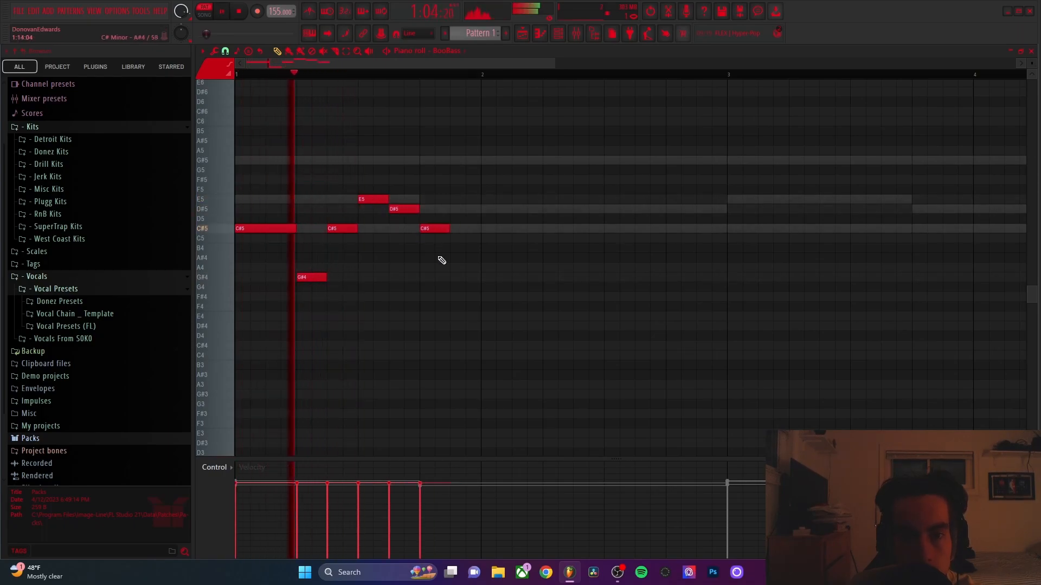
left_click(463, 277)
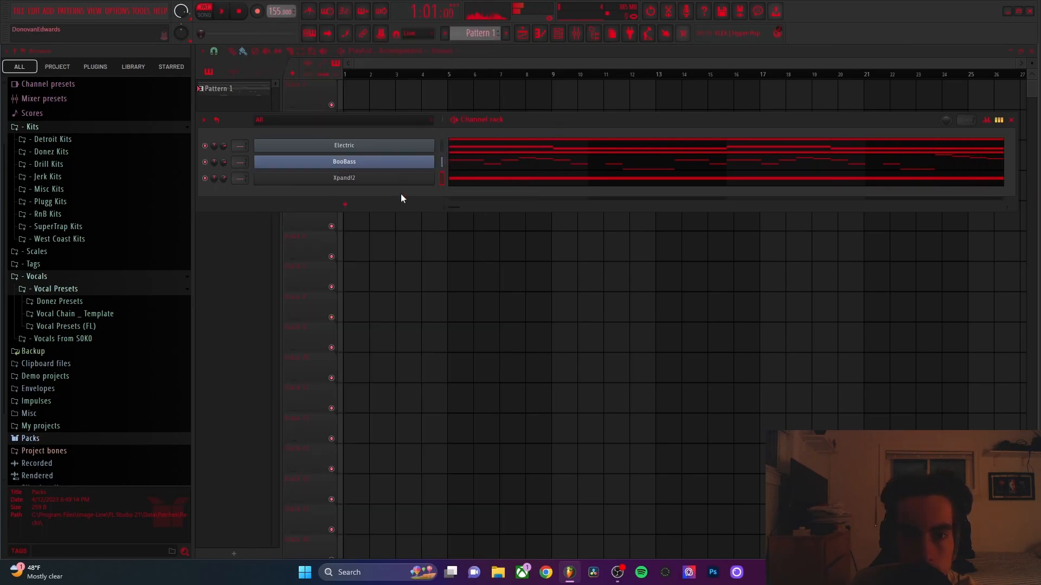
Add a Purity channel set to the GM Normal Tubular Bells preset
left_click(344, 177)
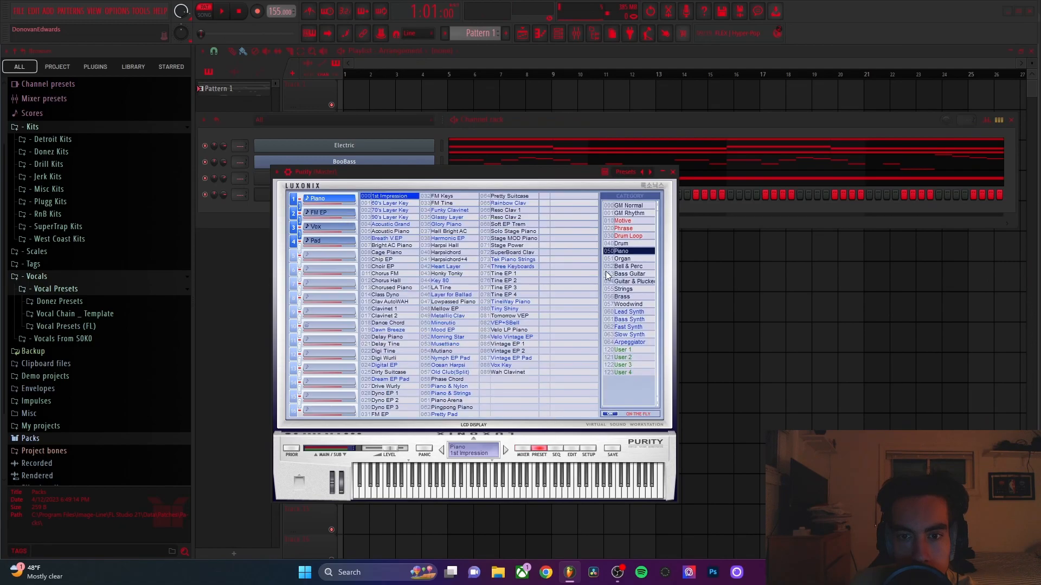
left_click(626, 205)
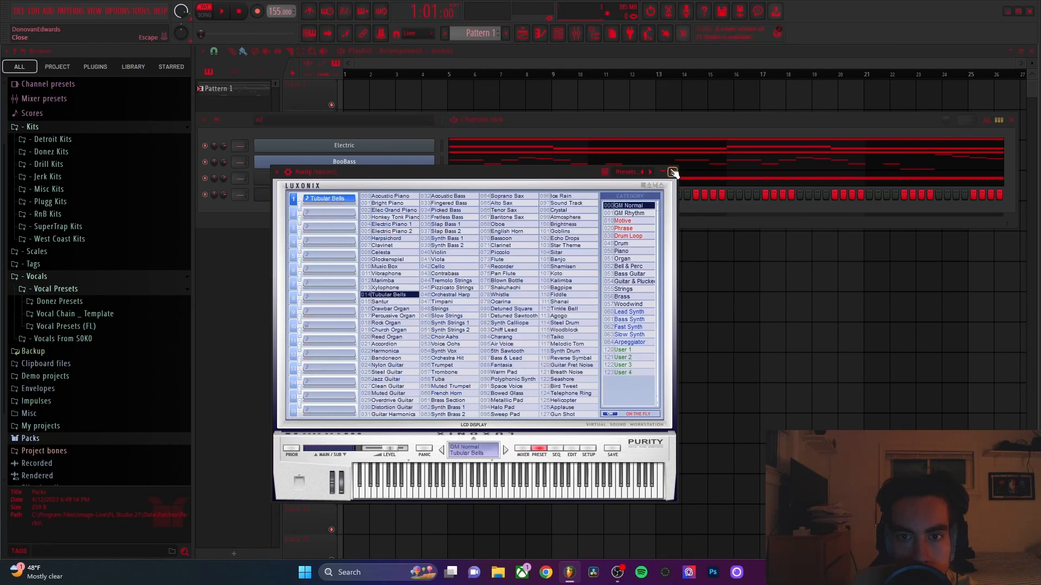
left_click(671, 172)
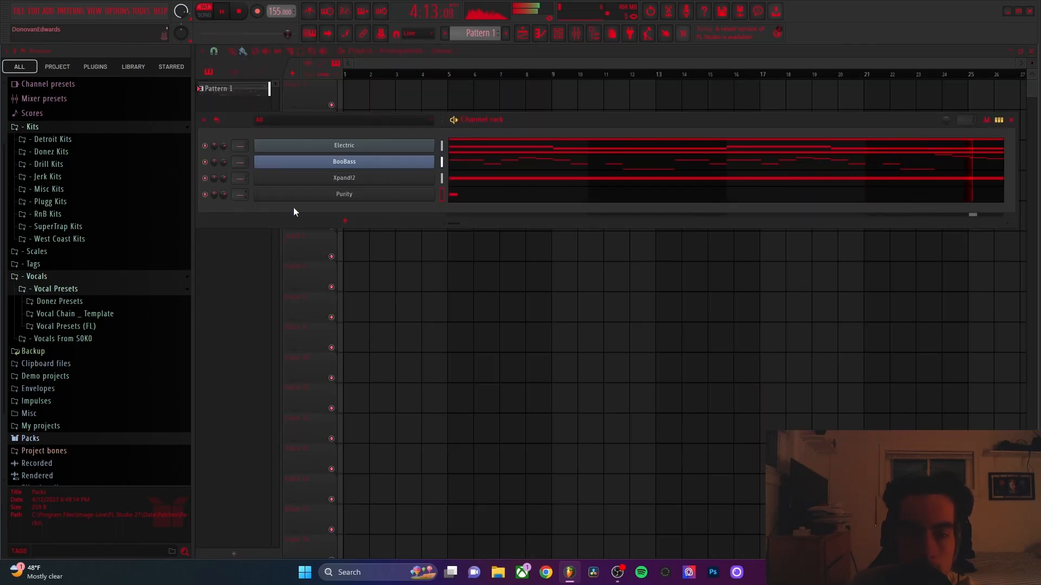
left_click(50, 201)
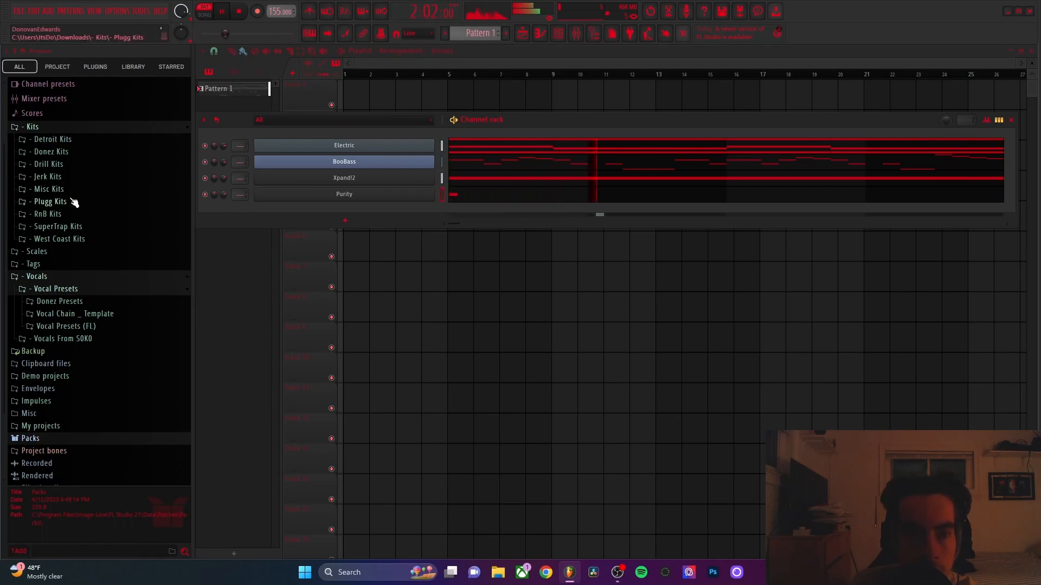
Add a rim sound from the Donez Official Drum Kit's Rims folder
left_click(51, 151)
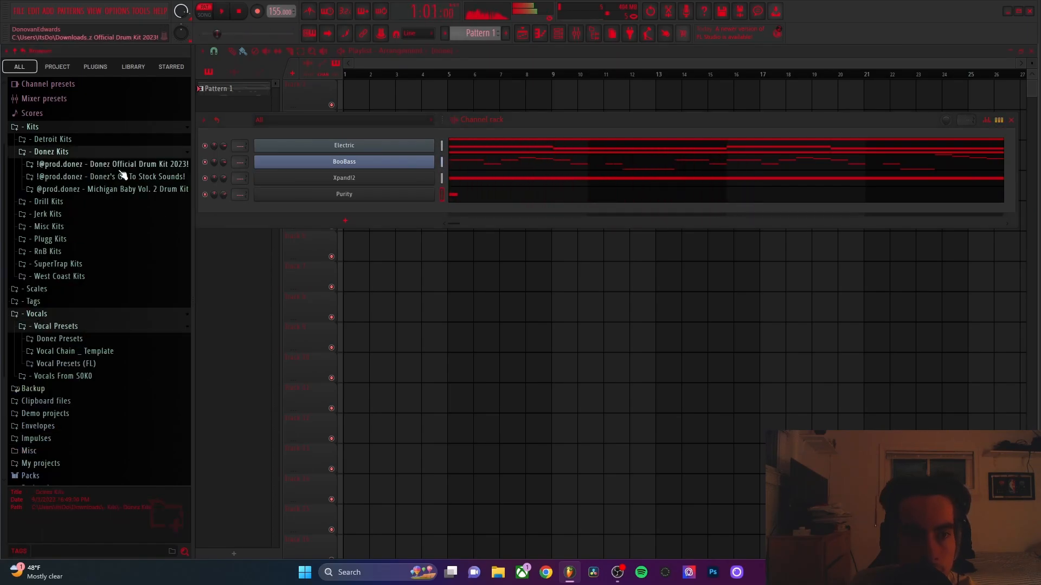
left_click(119, 163)
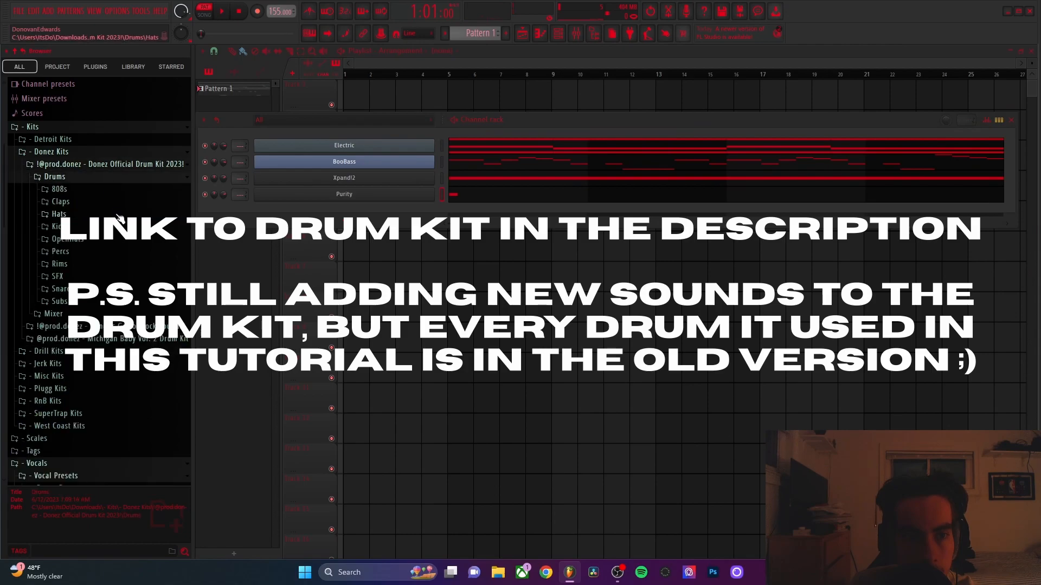
left_click(59, 275)
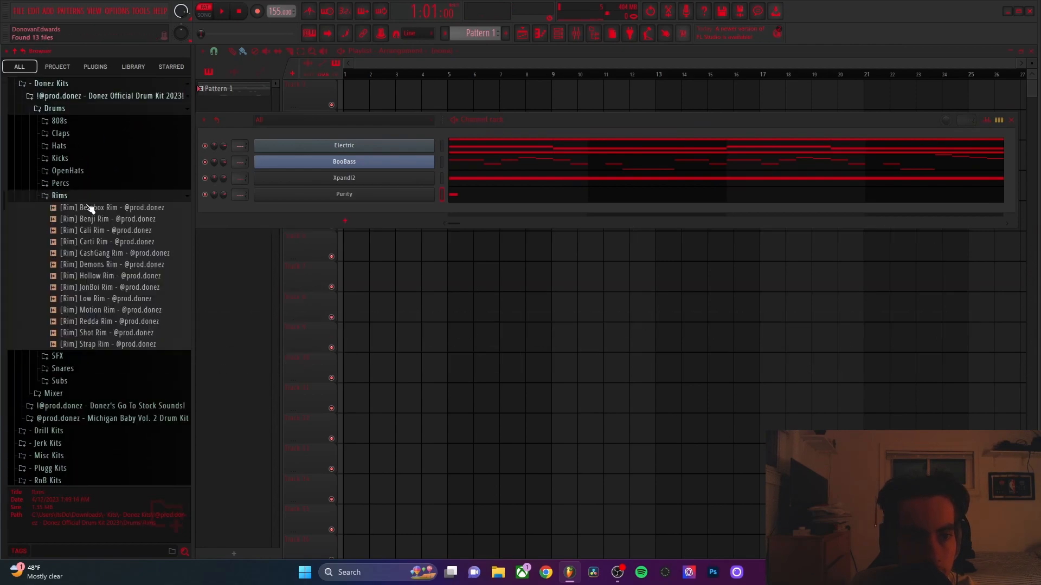
right_click(343, 211)
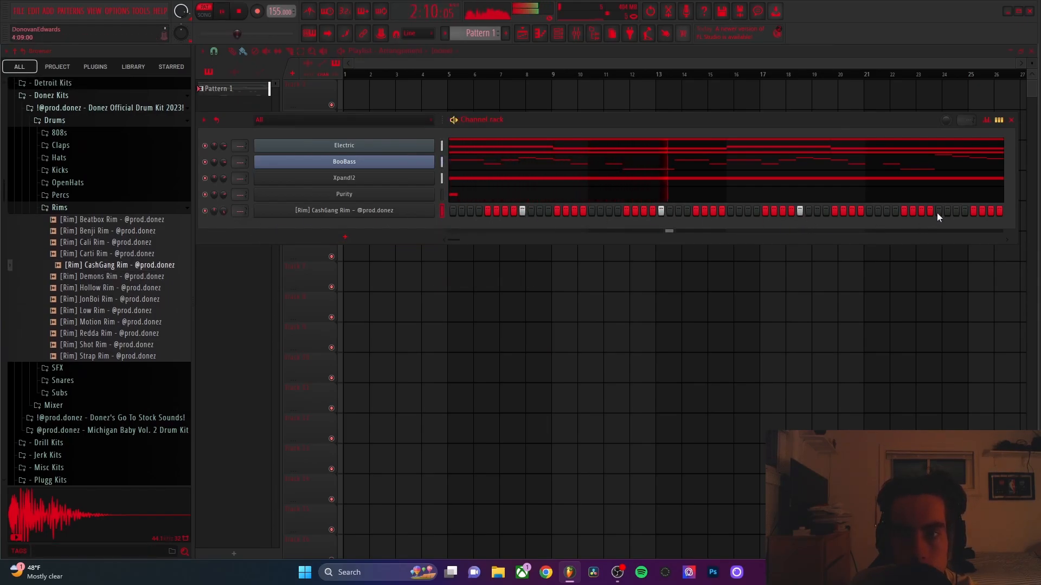
Add a Clave from the Percs folder and make it cut itself off
left_click(59, 195)
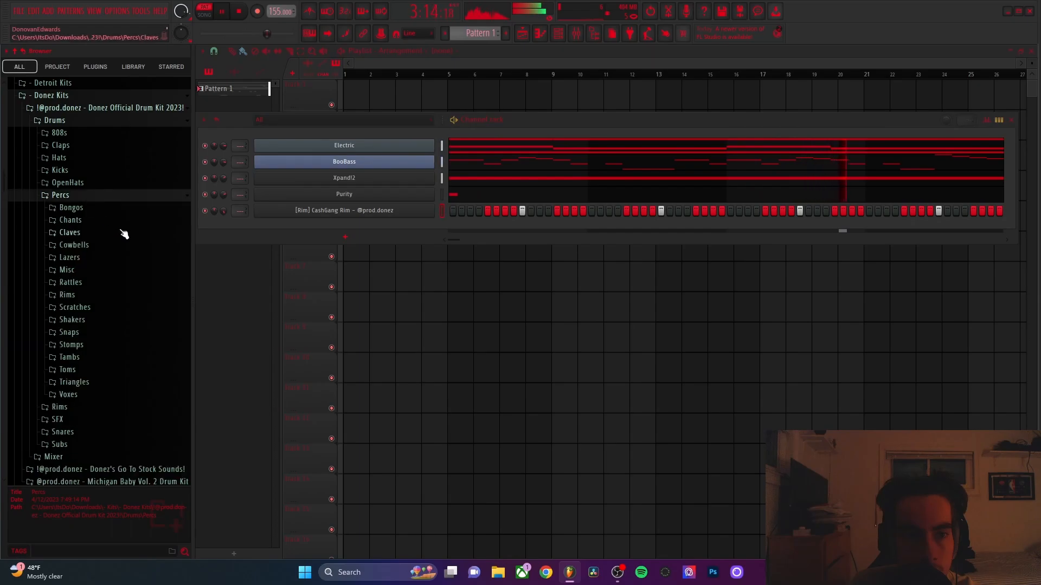
right_click(344, 226)
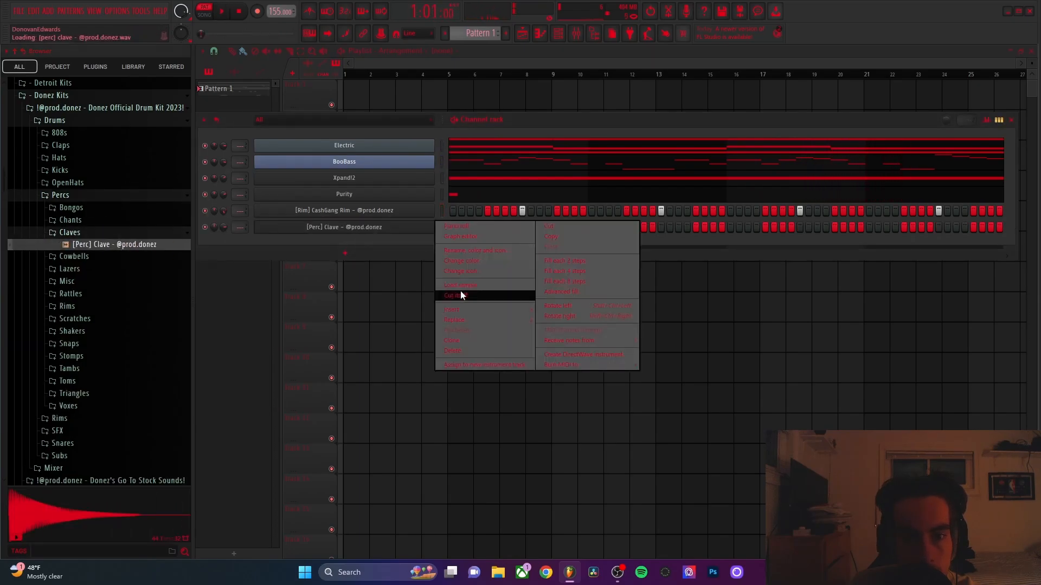
left_click(461, 295)
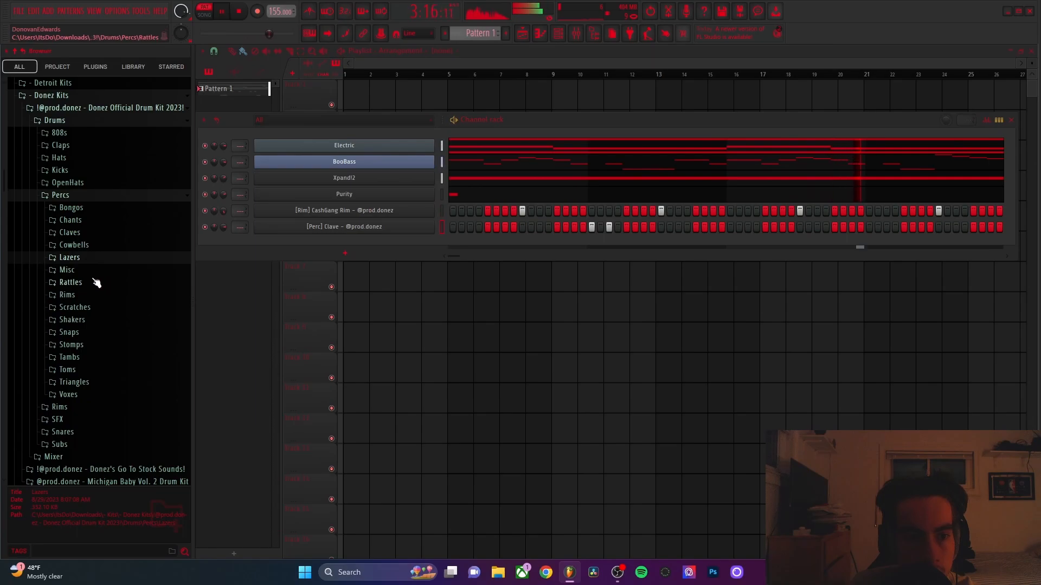
left_click(66, 293)
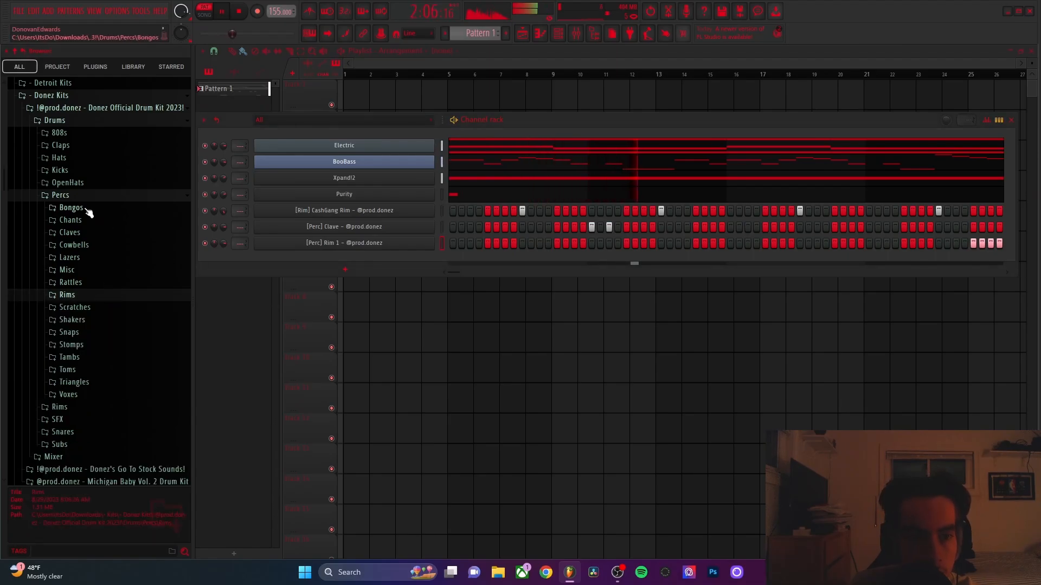
left_click(67, 182)
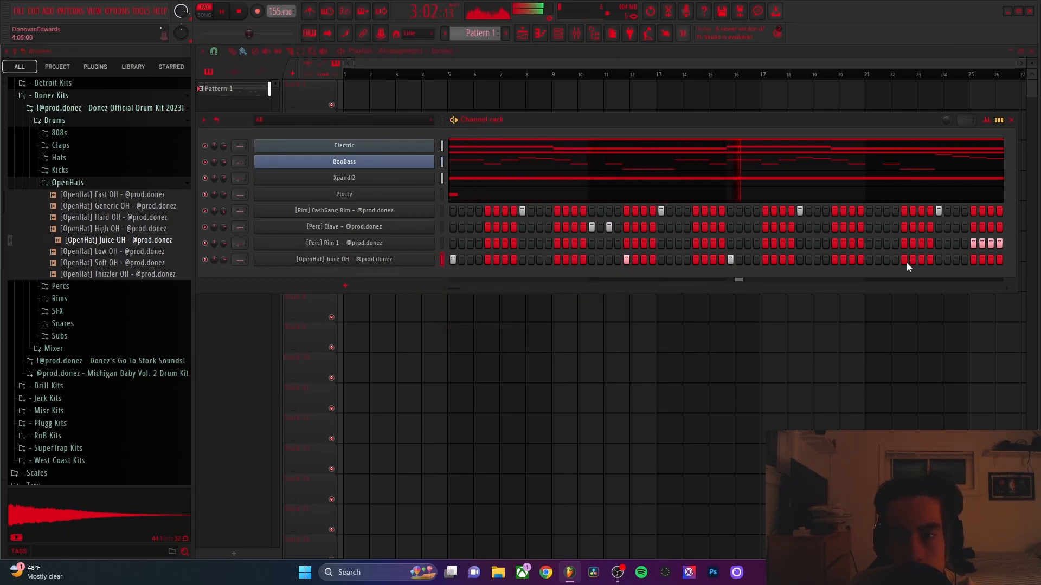
Add the hi-hat and program its step pattern, then open the 808s folder
left_click(58, 157)
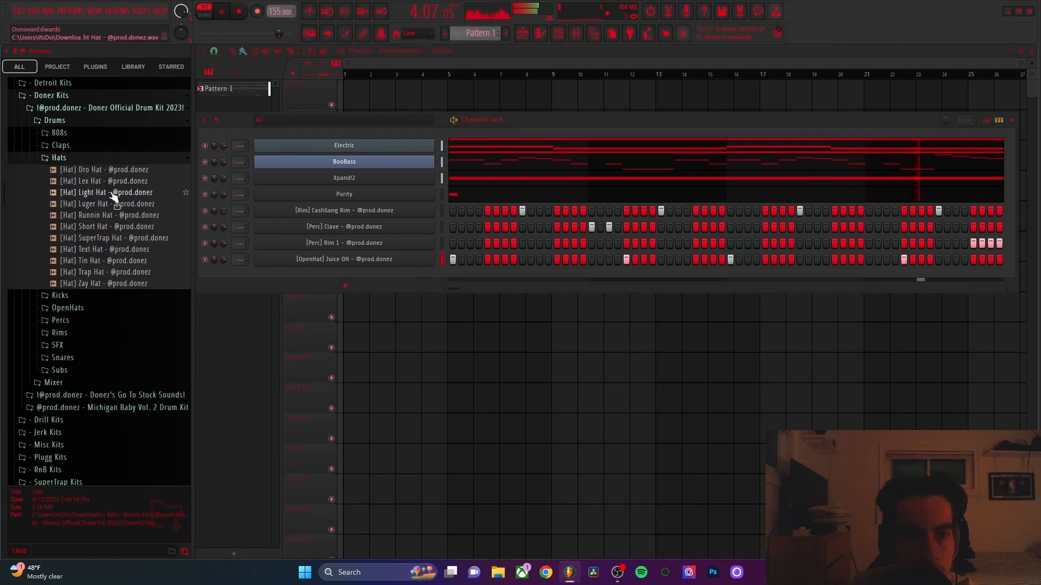
right_click(369, 276)
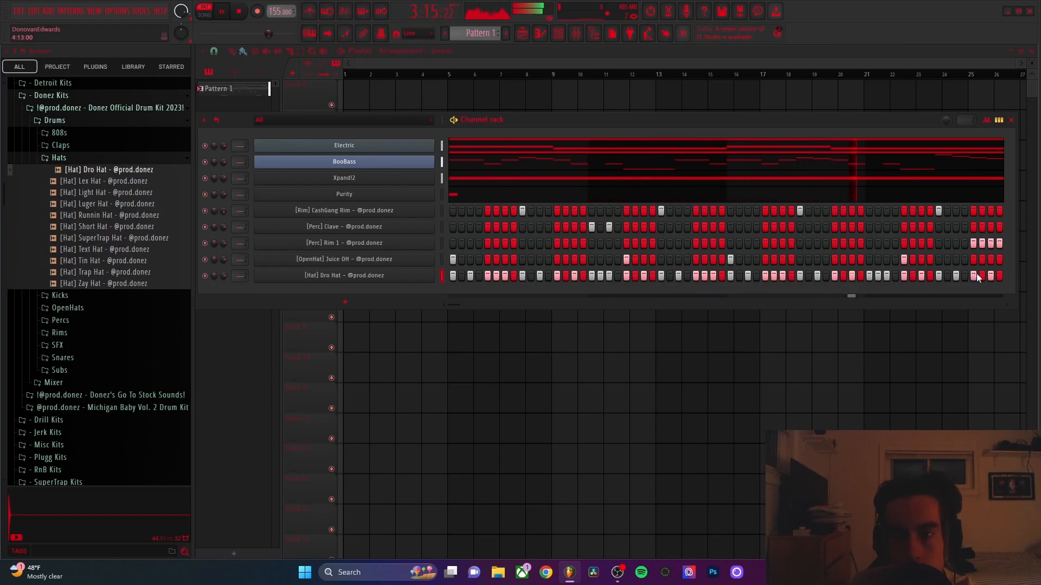
left_click(343, 243)
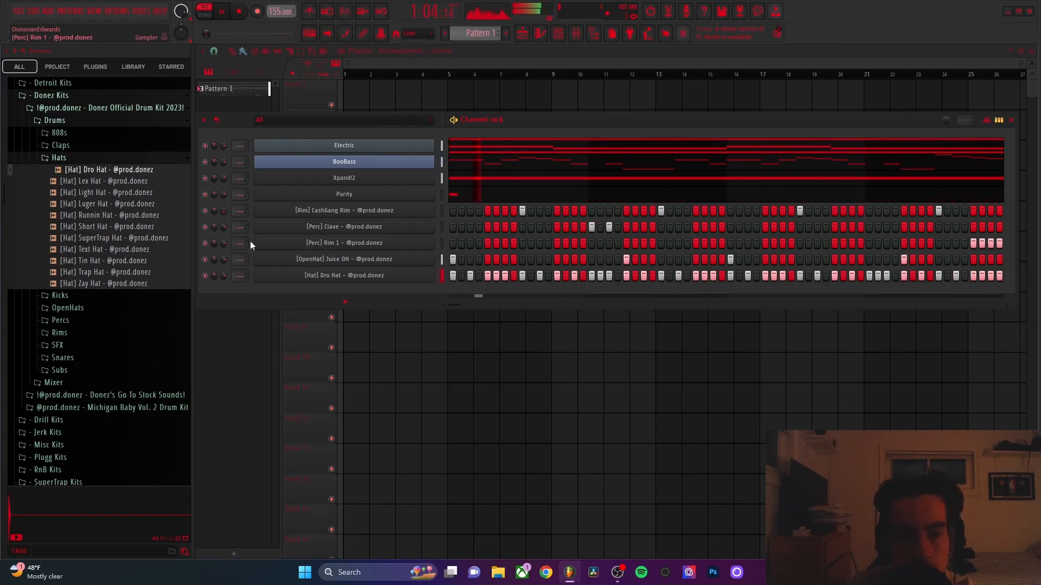
left_click(58, 158)
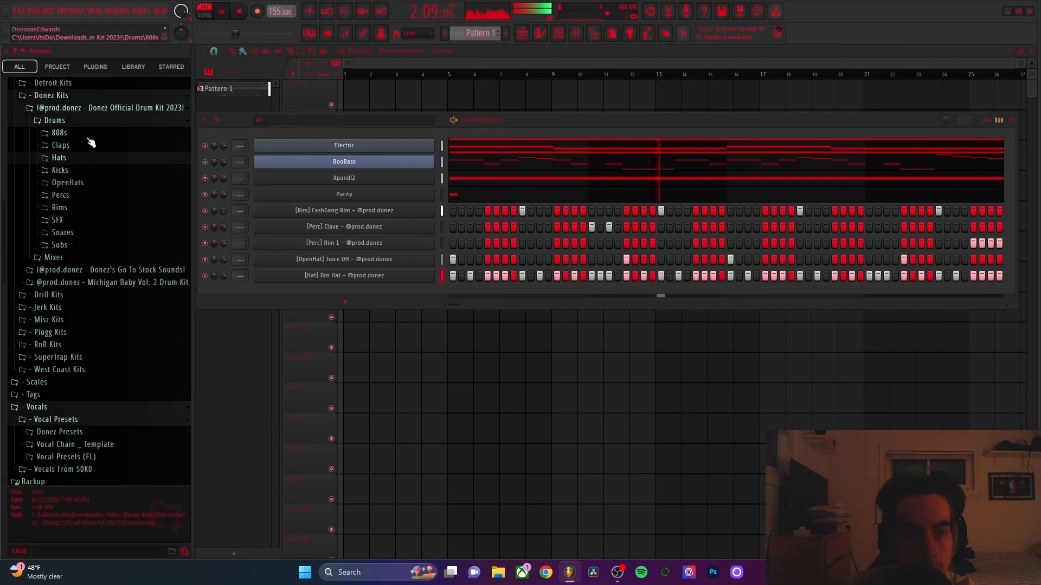
left_click(59, 133)
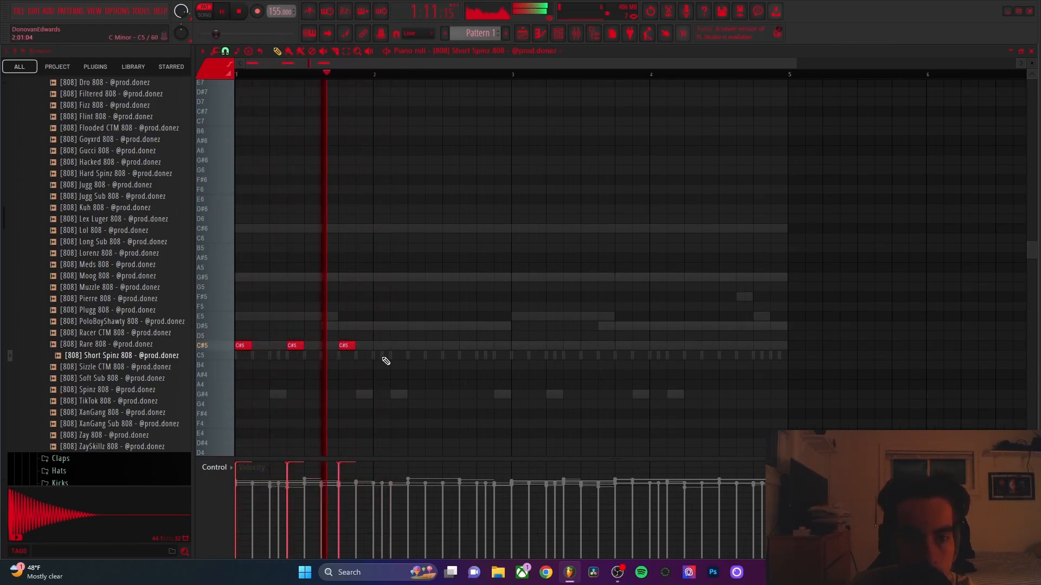
Finish drawing the Short Spinz 808's C#5 notes and close the piano roll
left_click(413, 345)
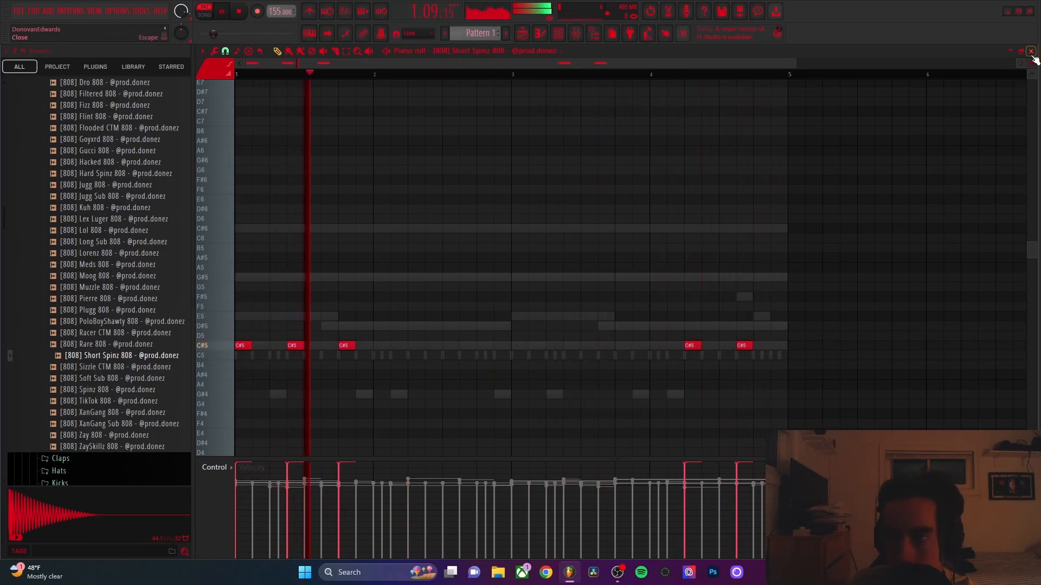
left_click(1029, 51)
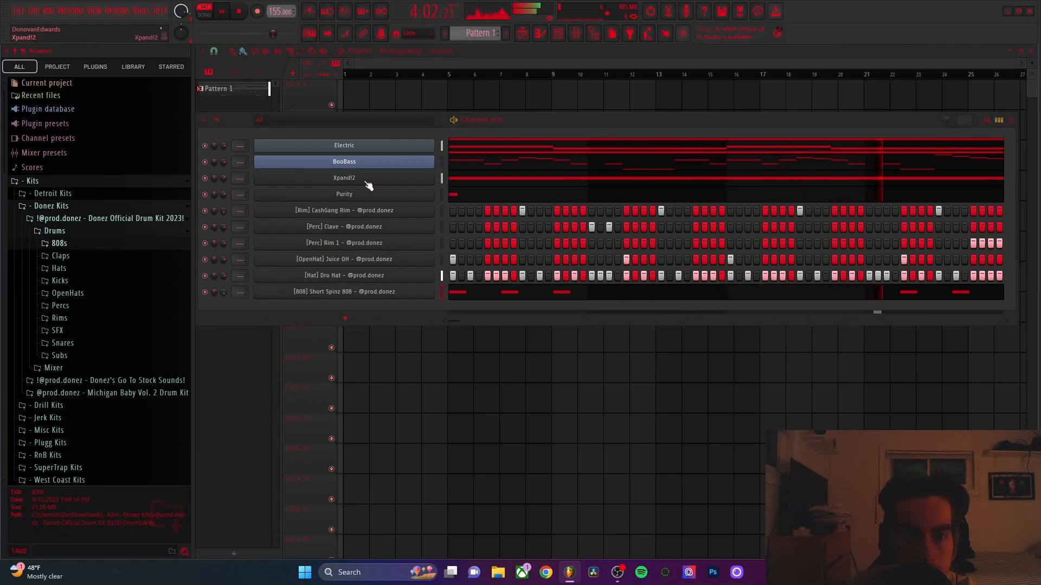
left_click(343, 177)
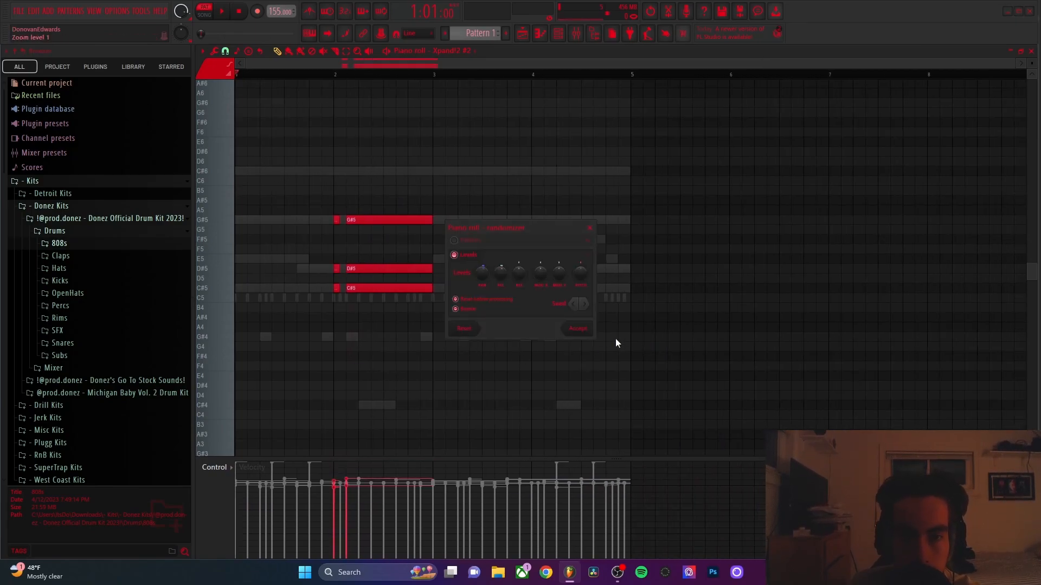
Draw G#5/D#5/C#5 chord stabs on Xpand!2 #2 and apply randomize
left_click(576, 328)
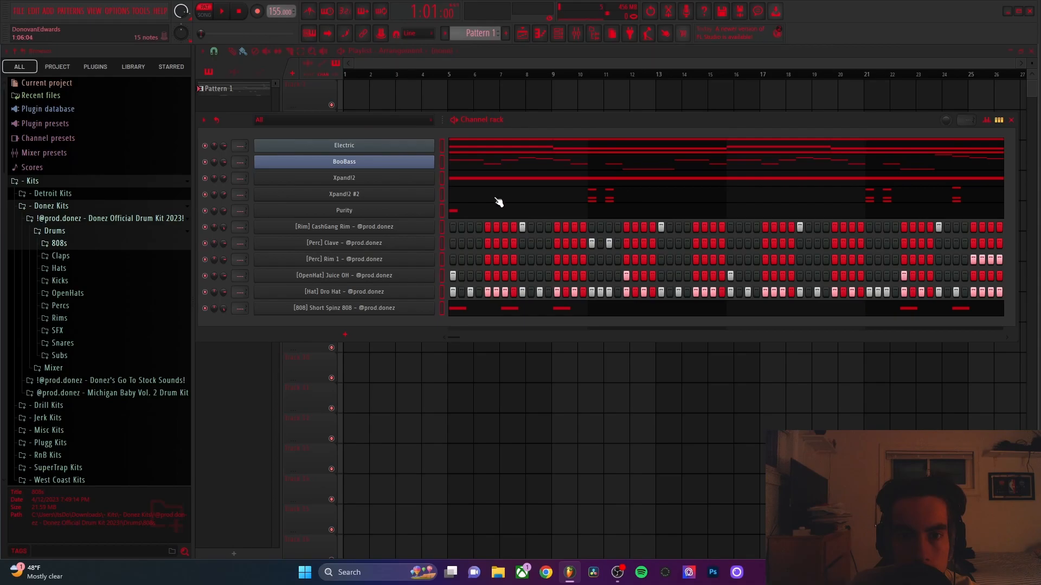
mouse_move(448, 249)
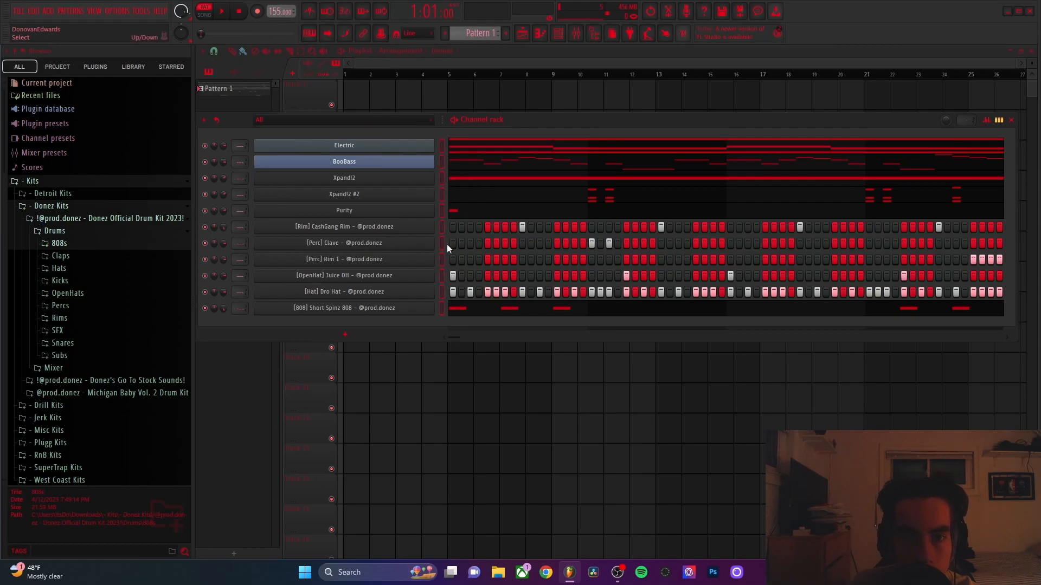
Load Fruity Parametric EQ 2 on the Electric insert and raise its low-cut band
double_click(344, 307)
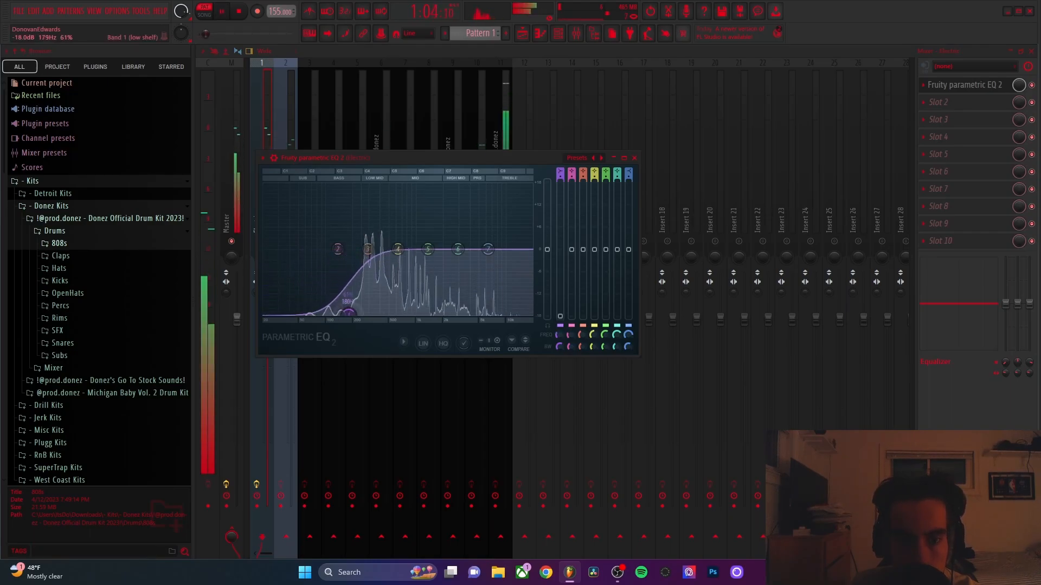
Add Parametric EQ 2 to the 808 insert and shape its low shelf
left_click(633, 157)
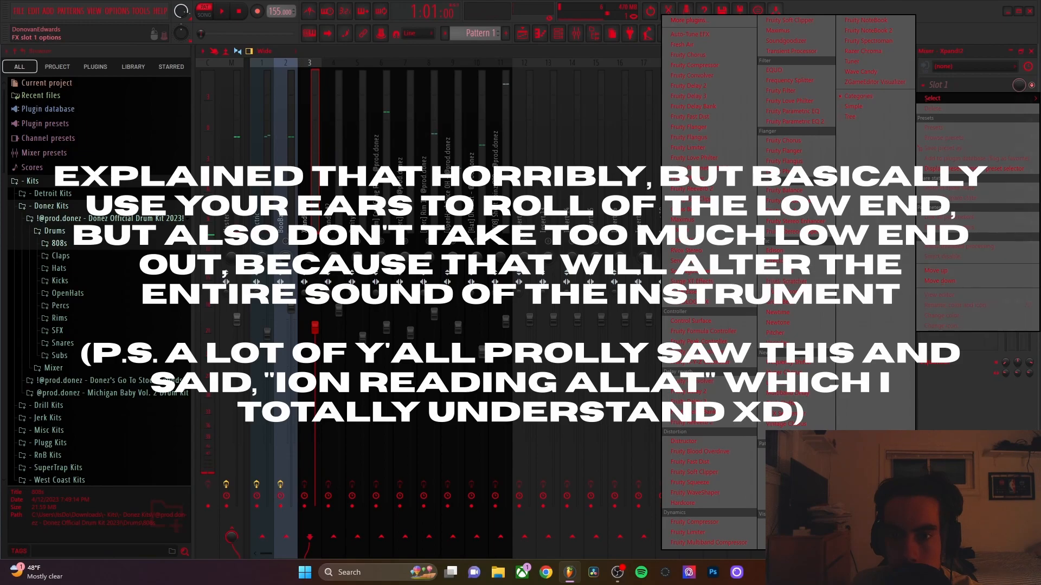
left_click(795, 121)
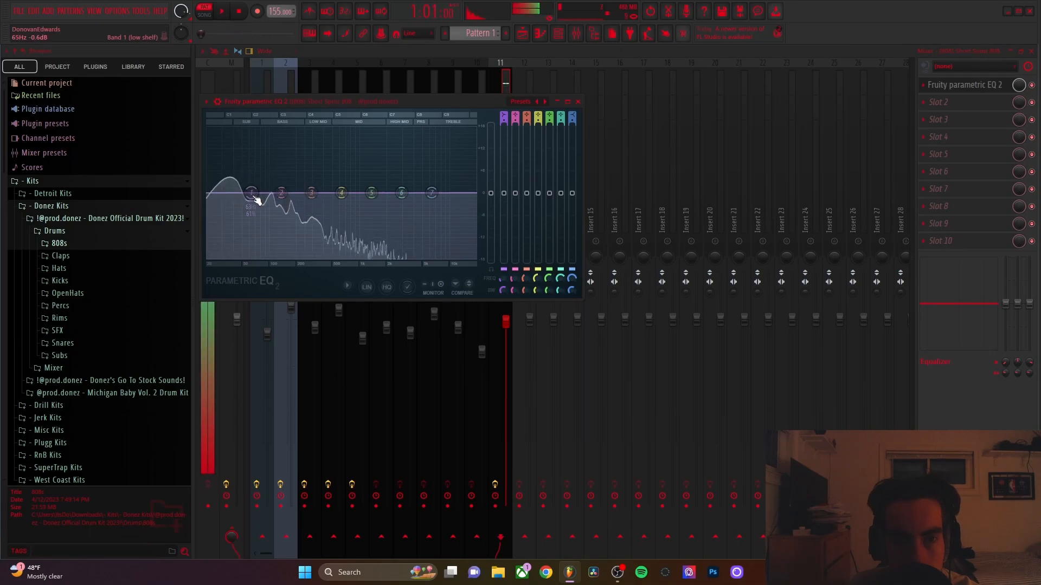
left_click(577, 101)
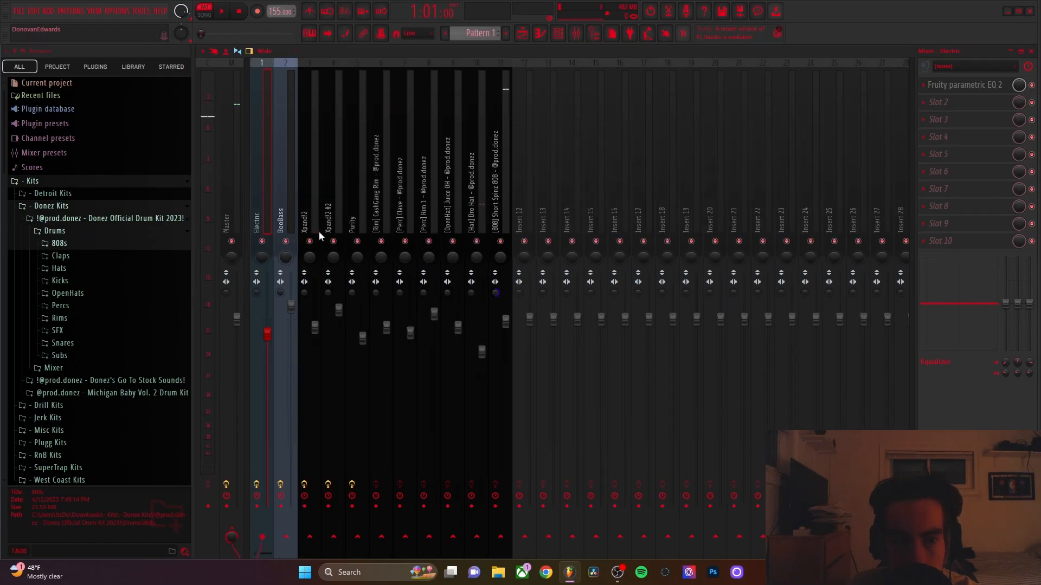
left_click(380, 199)
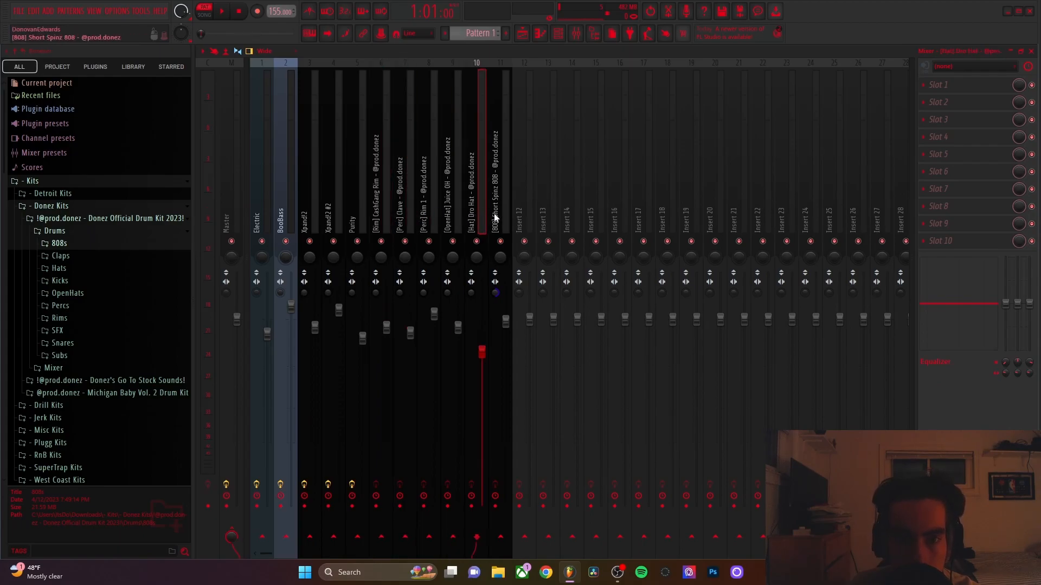
left_click(352, 222)
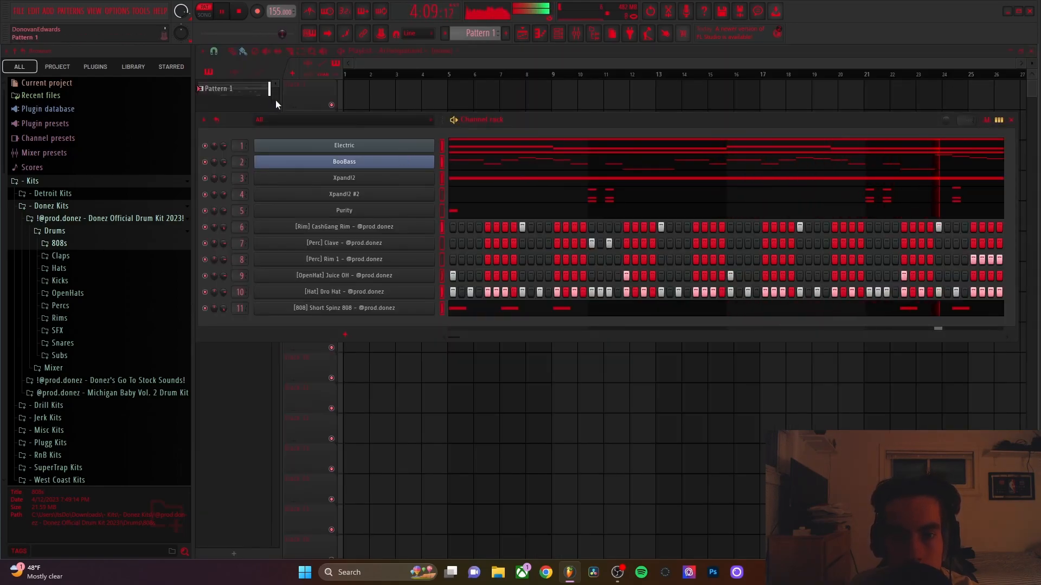
Split the pattern by channel, reorder patterns, and paint them on Tracks 1–11 for 16 bars
right_click(218, 88)
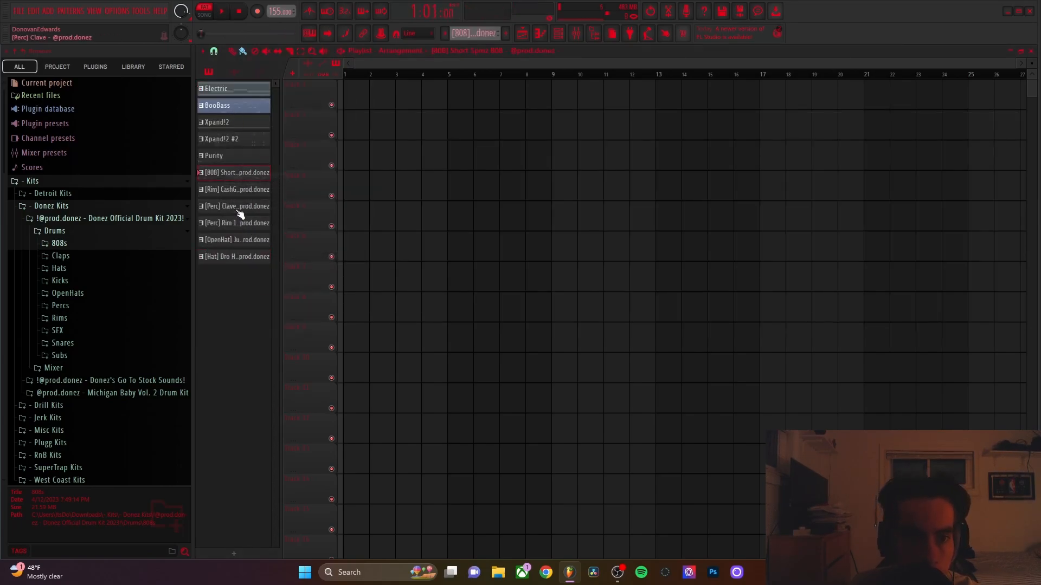
left_click(234, 240)
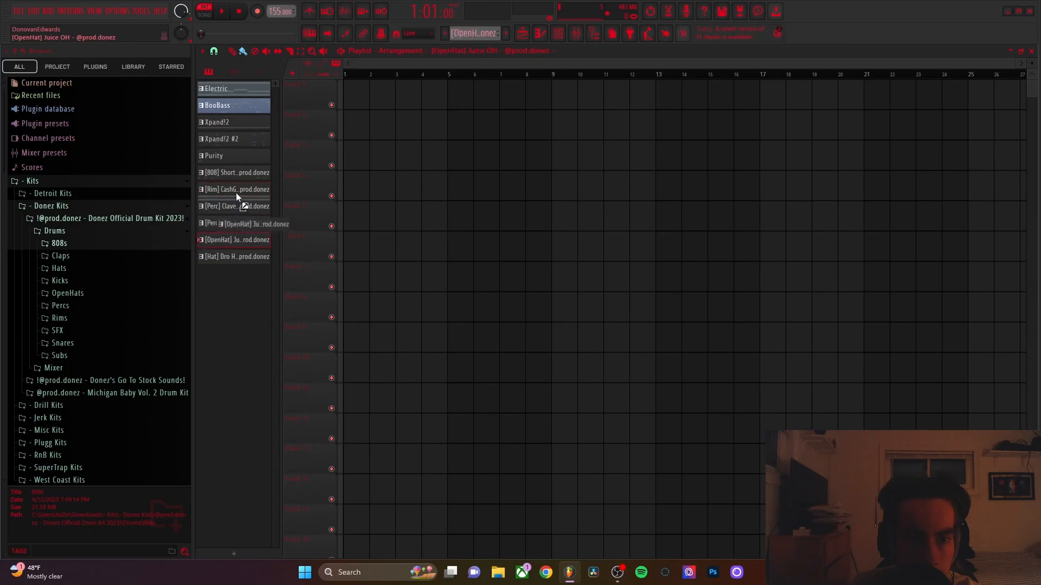
left_click(234, 256)
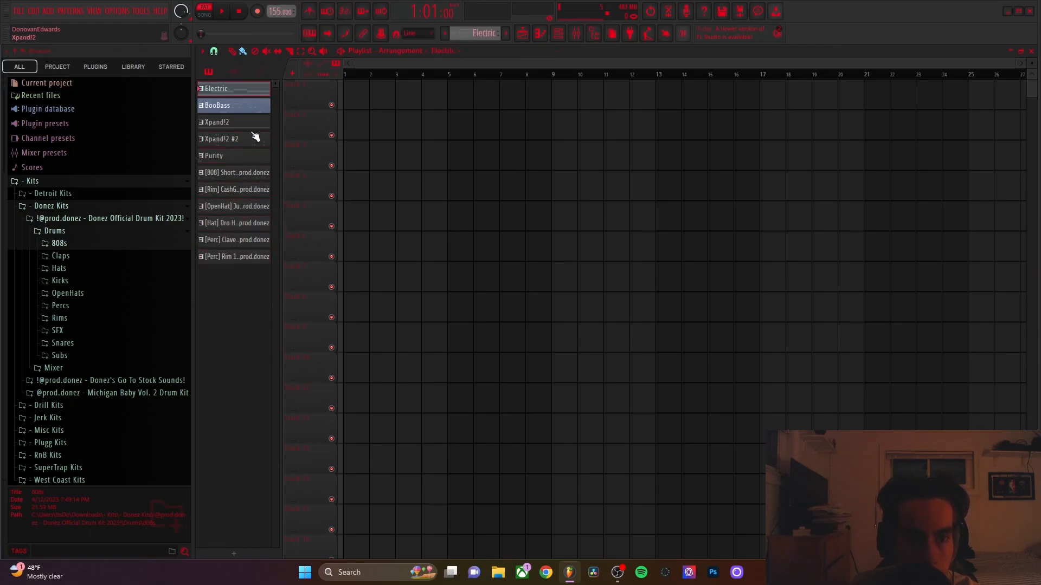
left_click(213, 156)
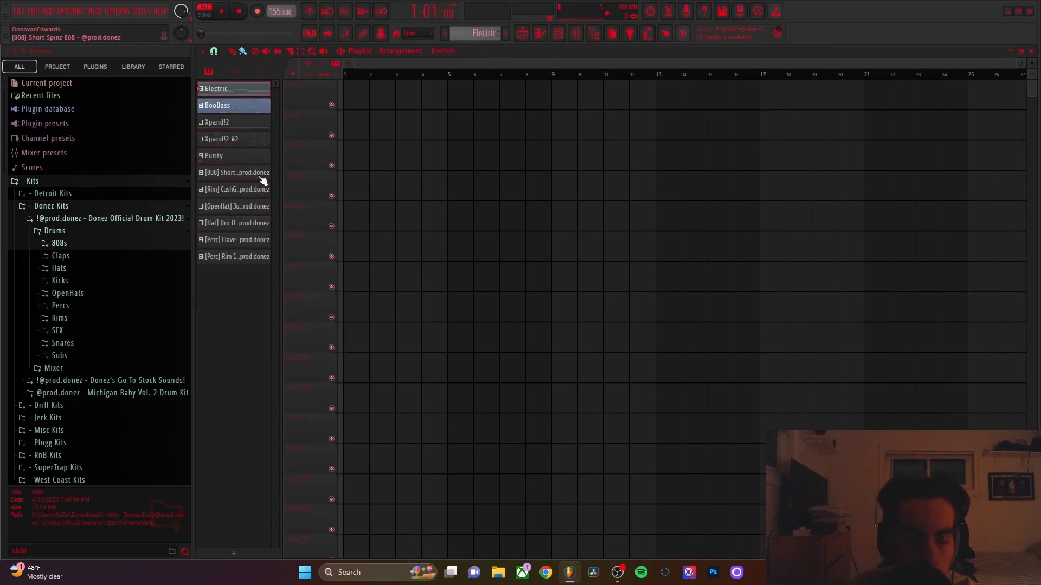
left_click(234, 105)
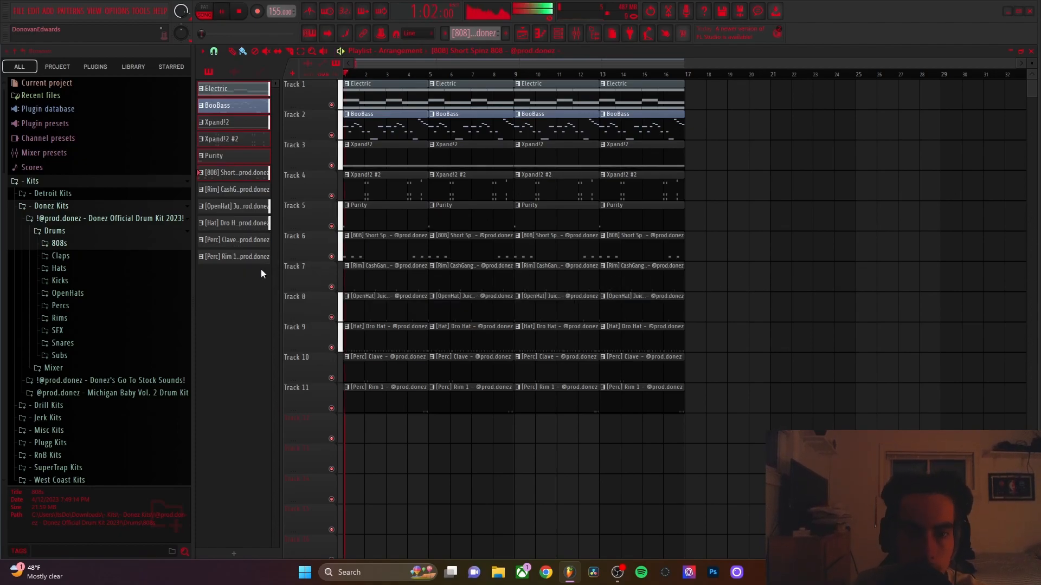
Delete intro drum clips and copy clip blocks forward into 16-bar verses with breakdowns
right_click(234, 172)
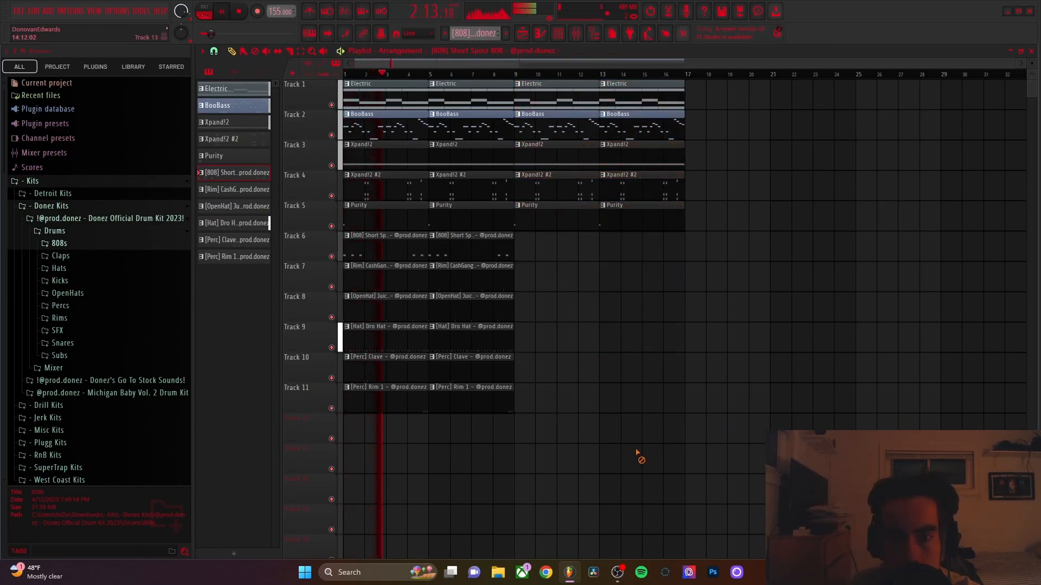
left_click(215, 88)
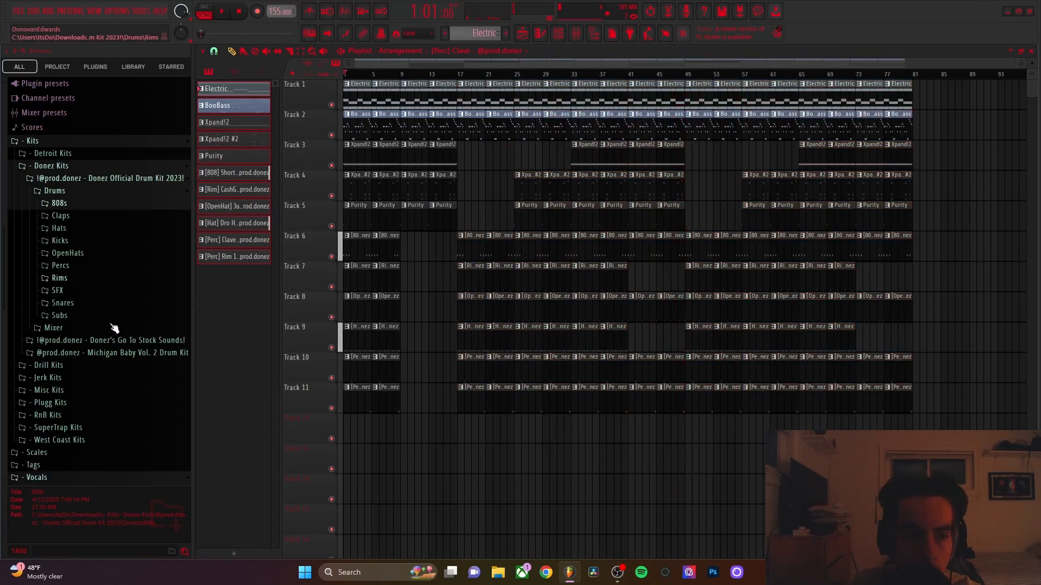
Route the tag sample to mixer Insert 12, named 'Donez Chain Tag'
scroll("down", 3)
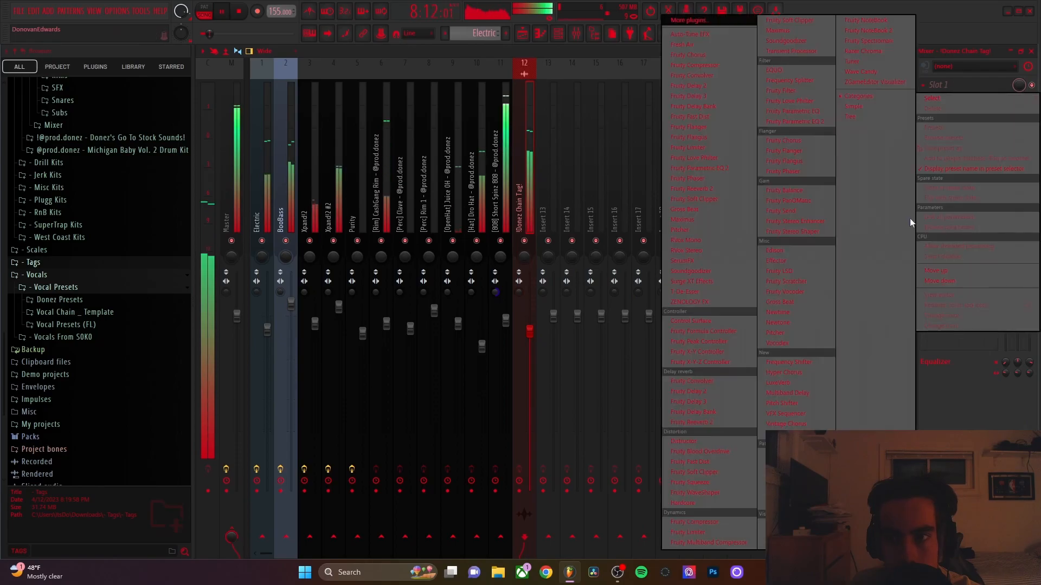
Load Fruity Parametric EQ 2 in slot 1 and tempo-synced Fruity Delay 3 in slot 2
left_click(795, 121)
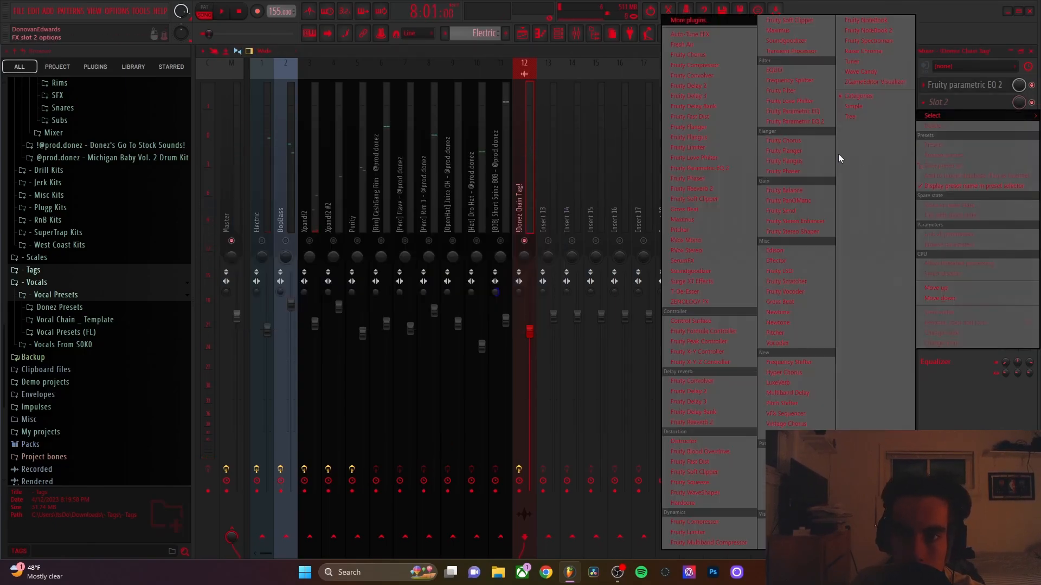
left_click(689, 401)
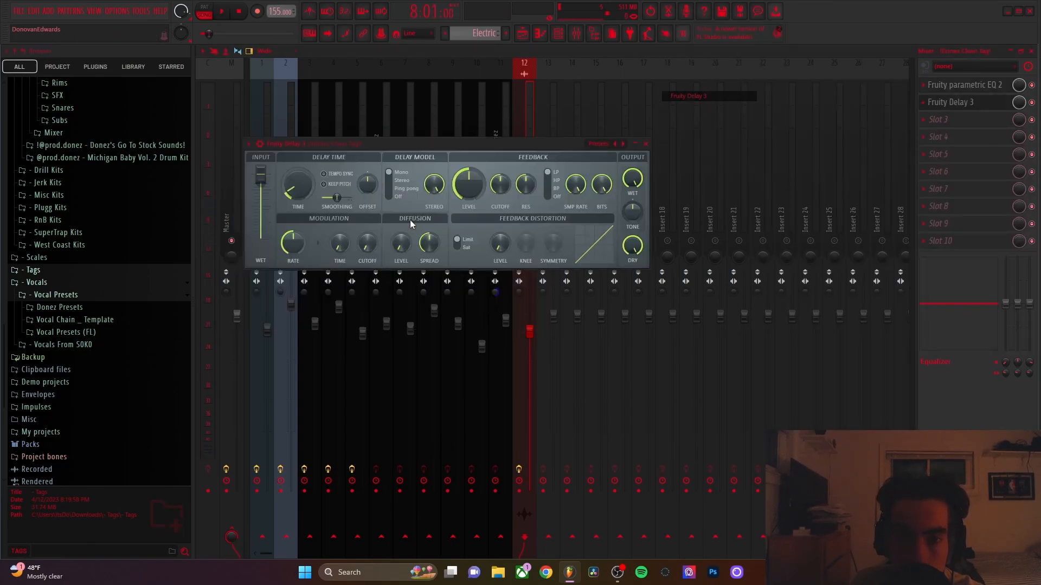
left_click(624, 144)
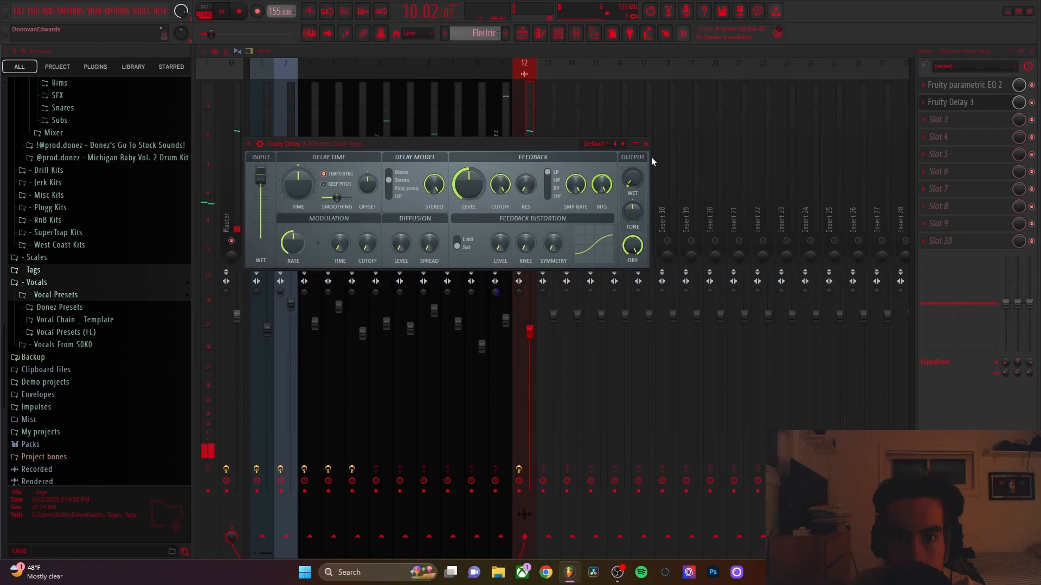
left_click(644, 144)
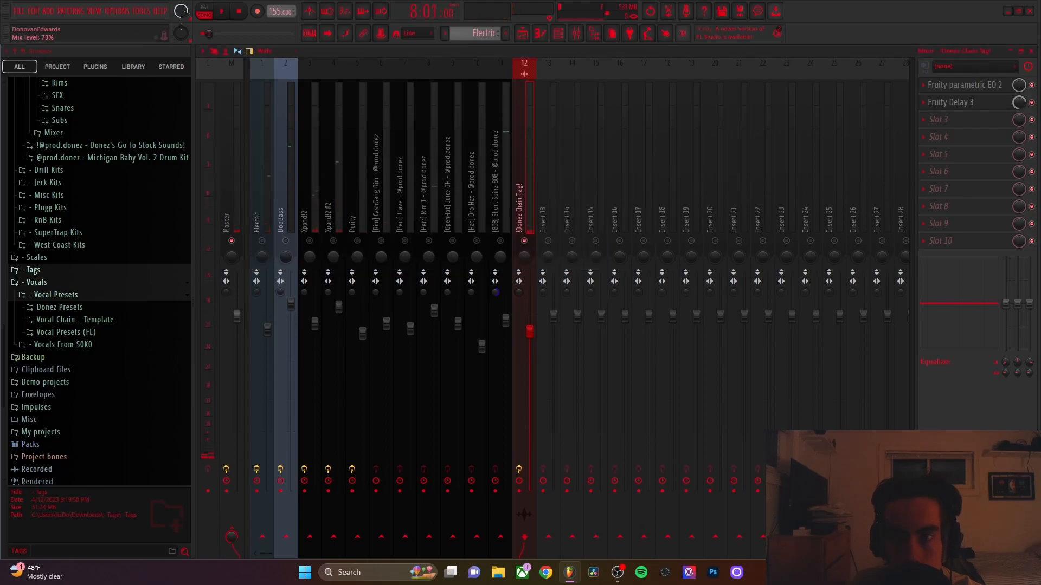